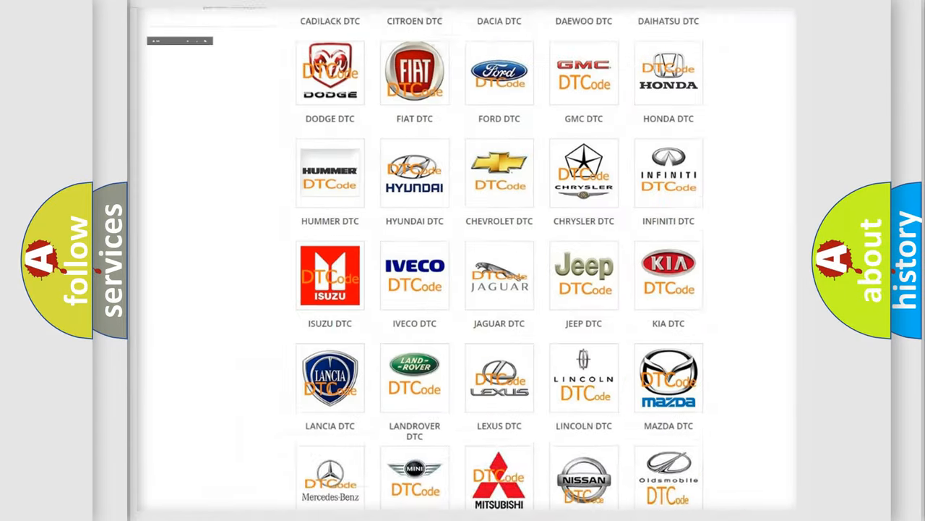
pyautogui.scroll(3)
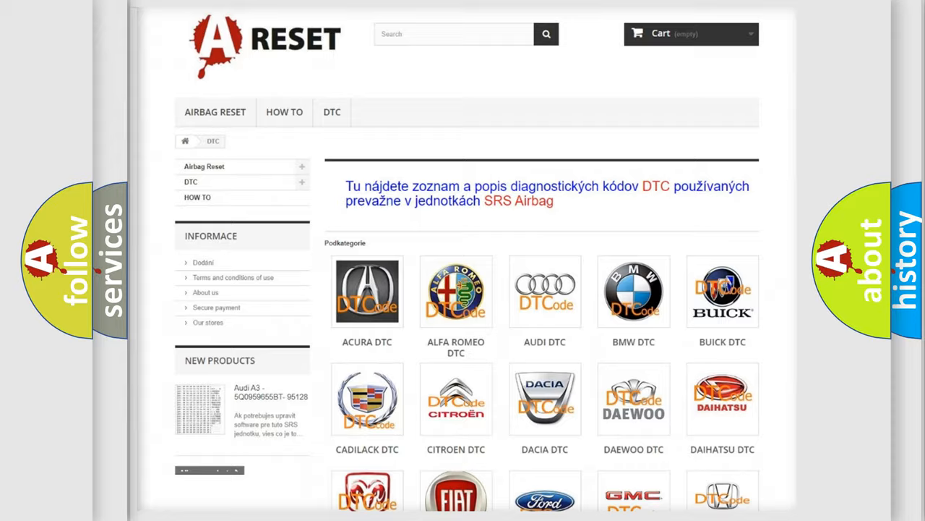
pyautogui.scroll(-3)
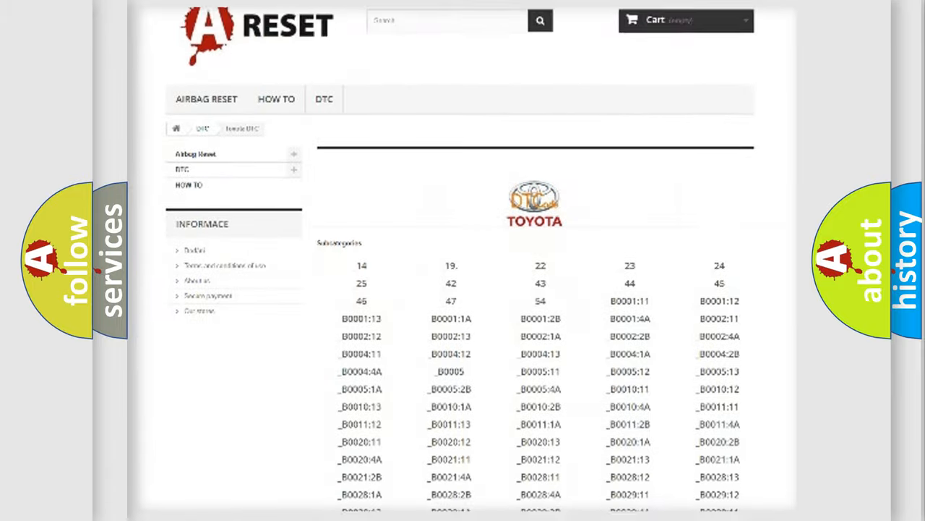
pyautogui.scroll(-3)
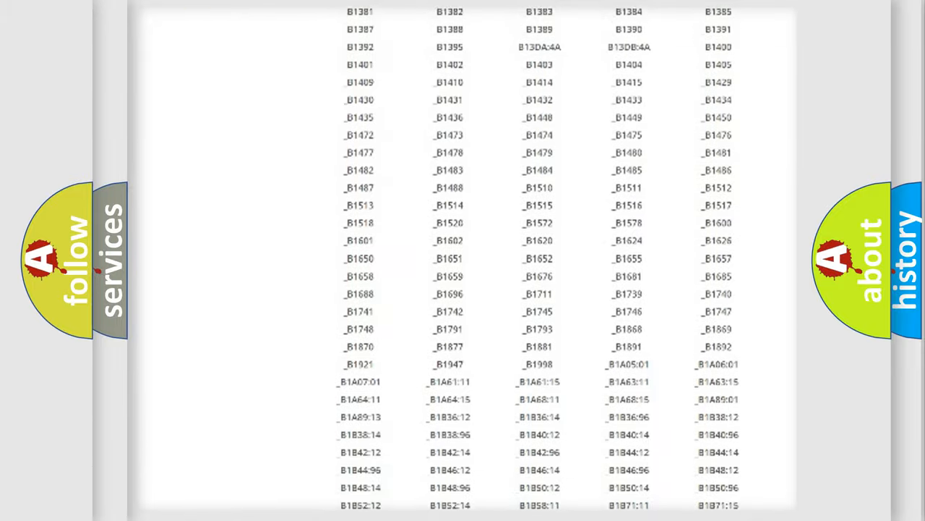
pyautogui.scroll(3)
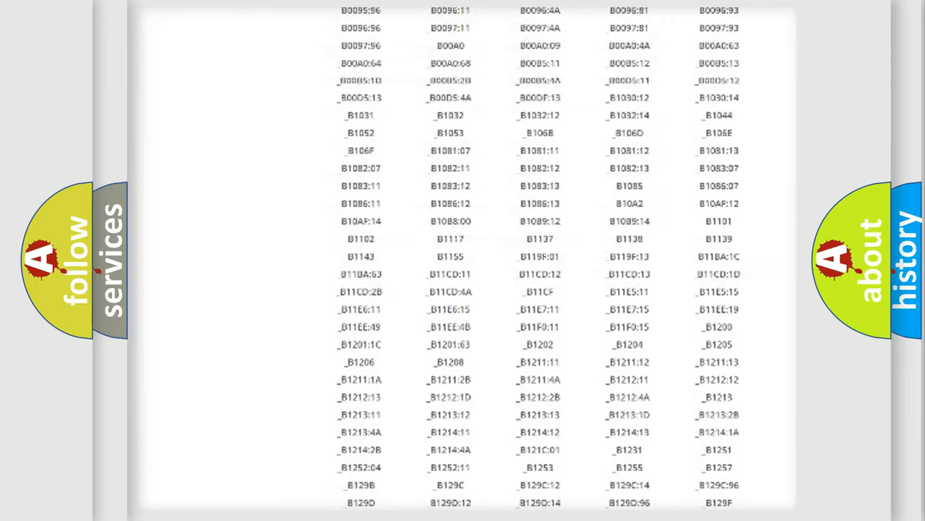
pyautogui.scroll(3)
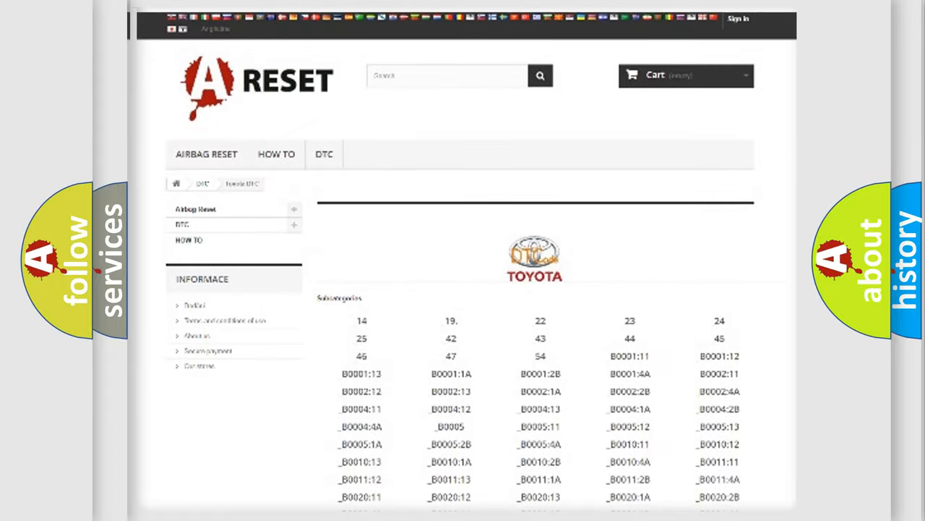